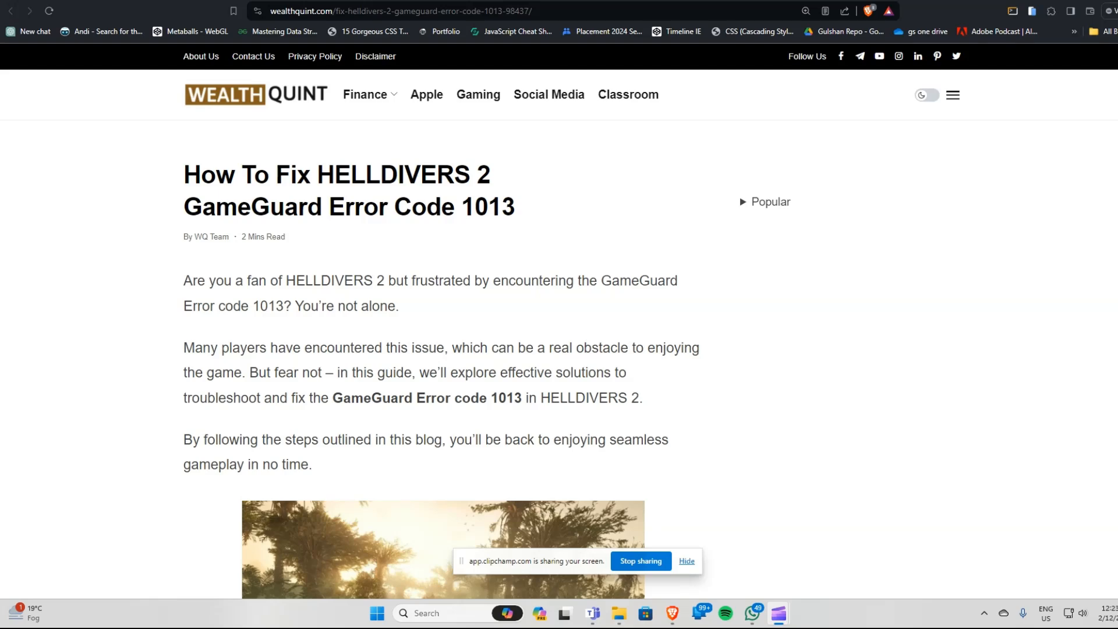
# Scroll the article down to '1. Close Background Applications'
pyautogui.scroll(-3)
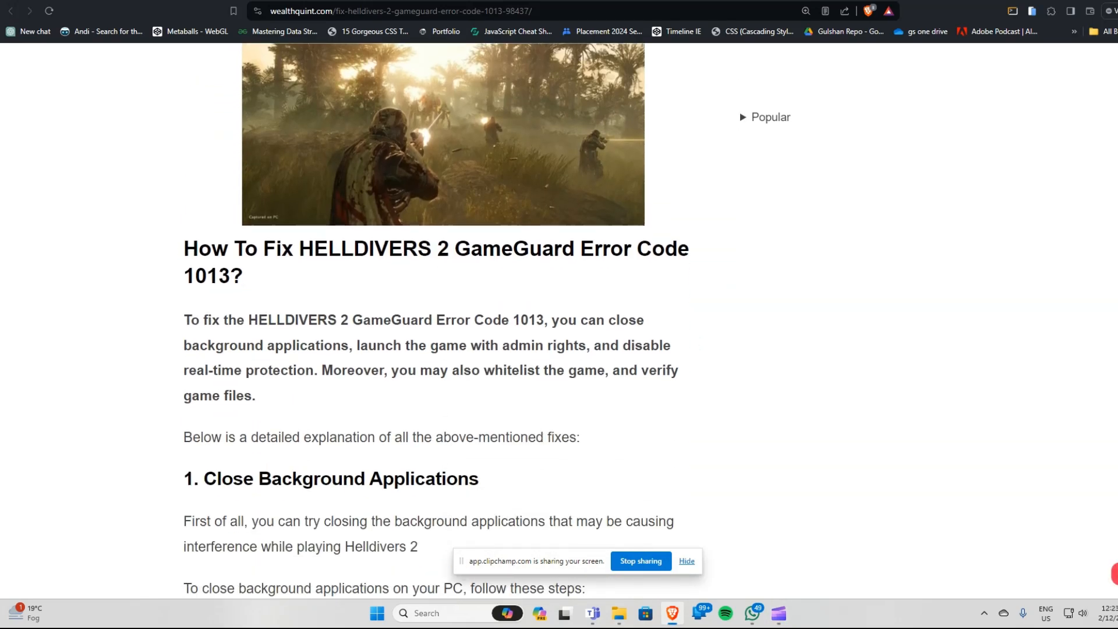
pyautogui.scroll(-3)
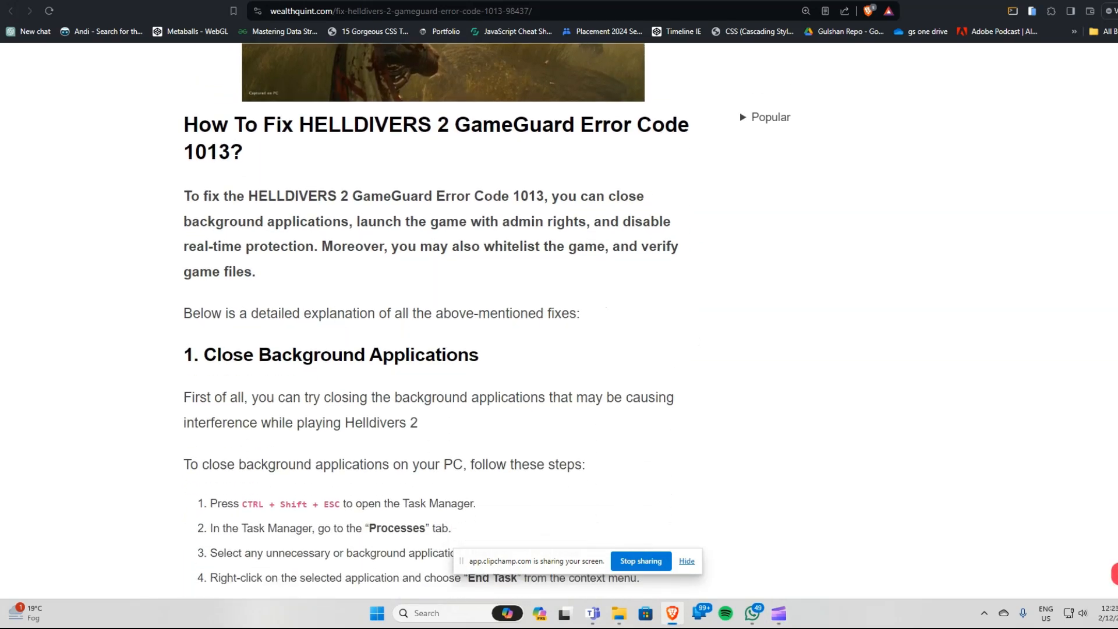
pyautogui.scroll(-3)
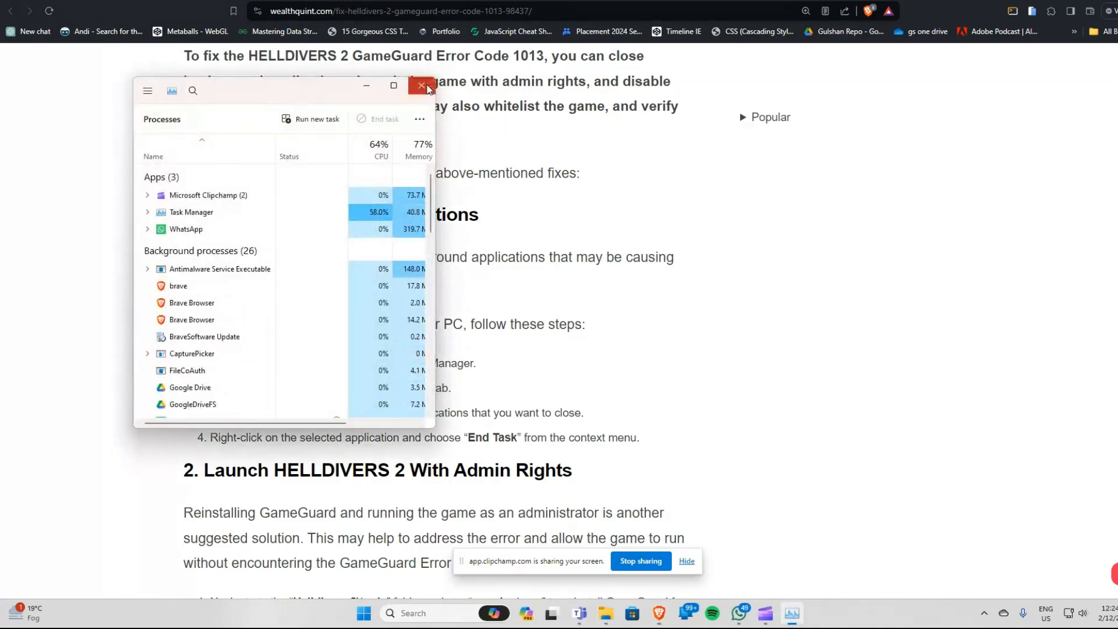
# Maximize Task Manager to review the six apps and 68 background processes
pyautogui.click(393, 86)
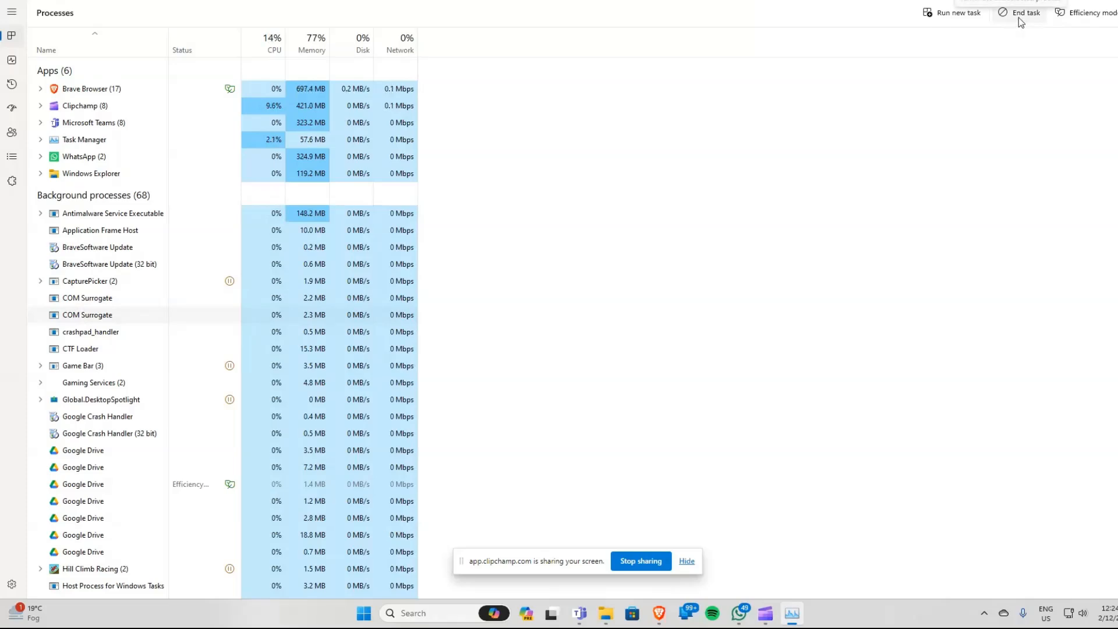
pyautogui.moveTo(927, 52)
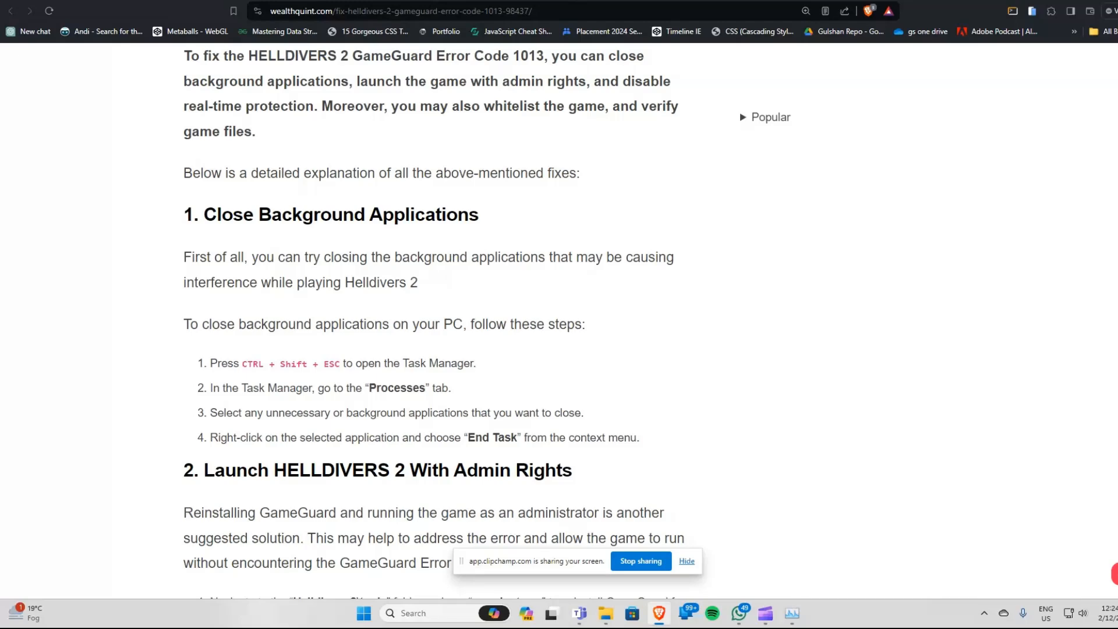
# Scroll the article down to '3. Disable Real-Time Protection'
pyautogui.scroll(-3)
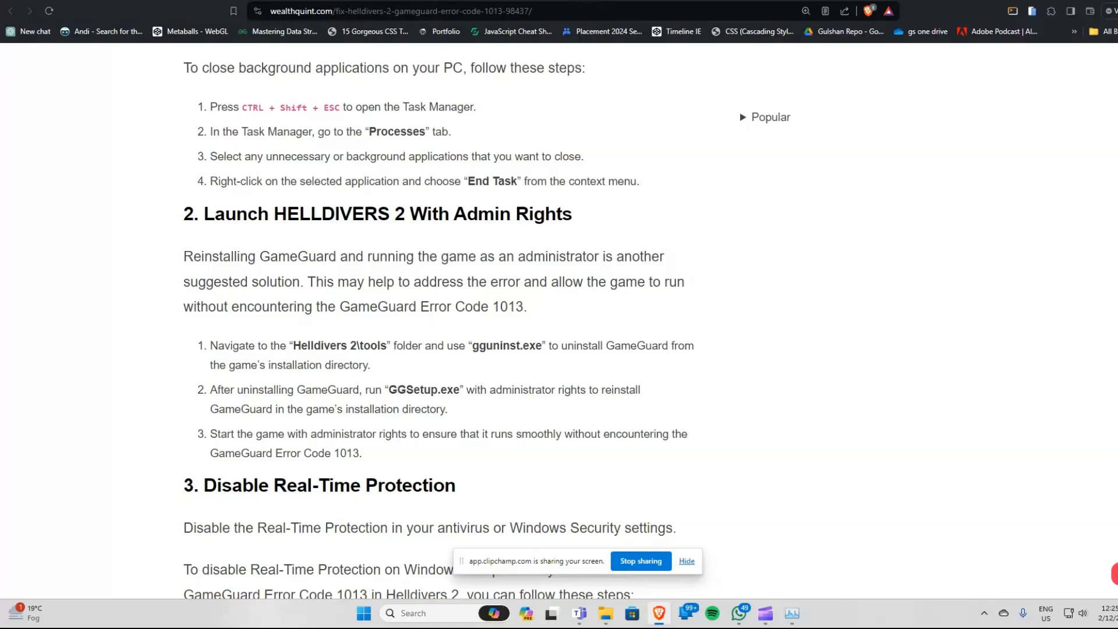
pyautogui.scroll(-3)
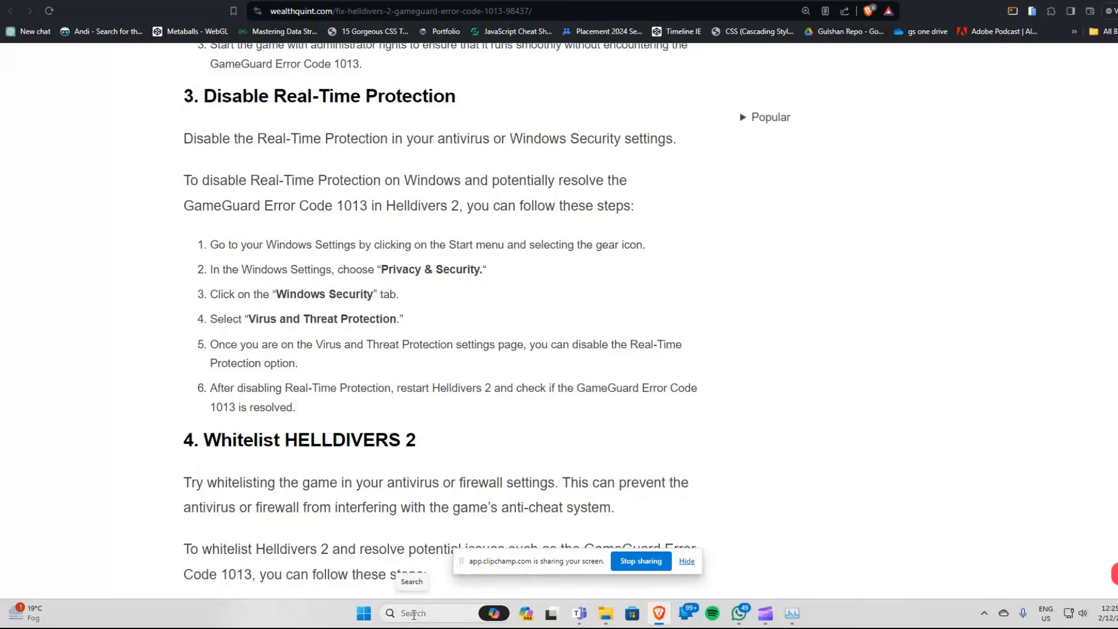
# Search 'settings', then go through Privacy & security to Virus & threat protection
pyautogui.write('settings')
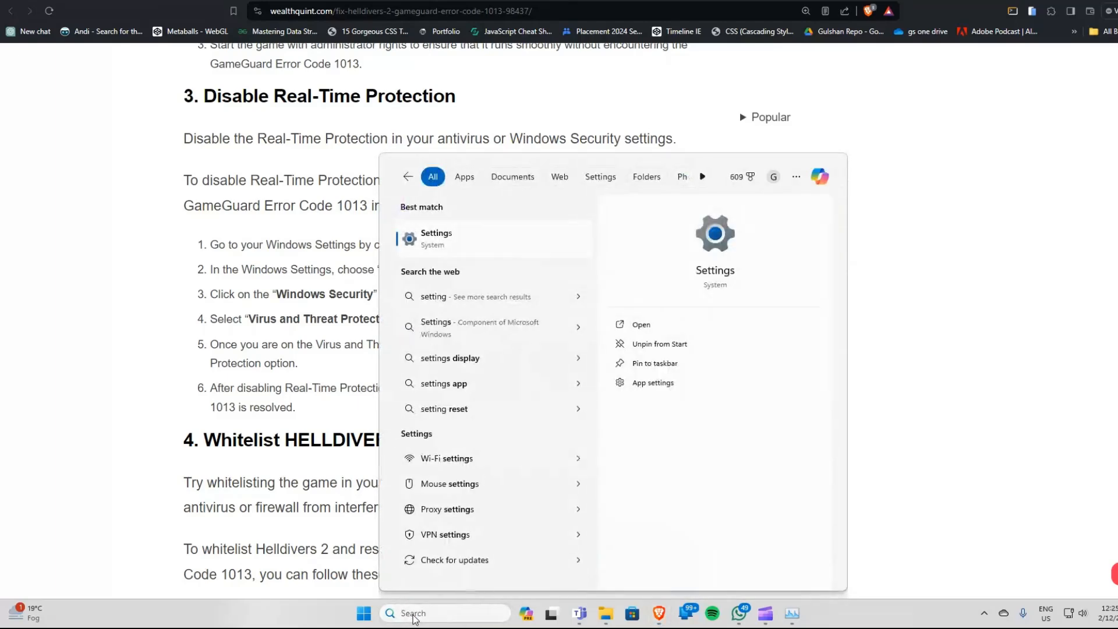
pyautogui.click(435, 238)
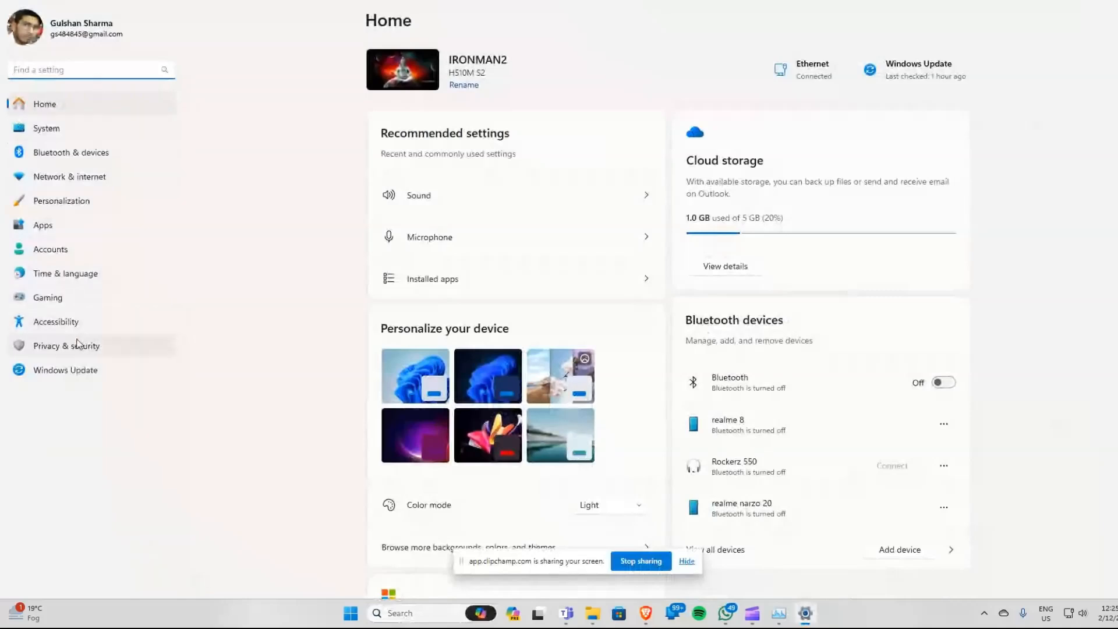
pyautogui.moveTo(83, 355)
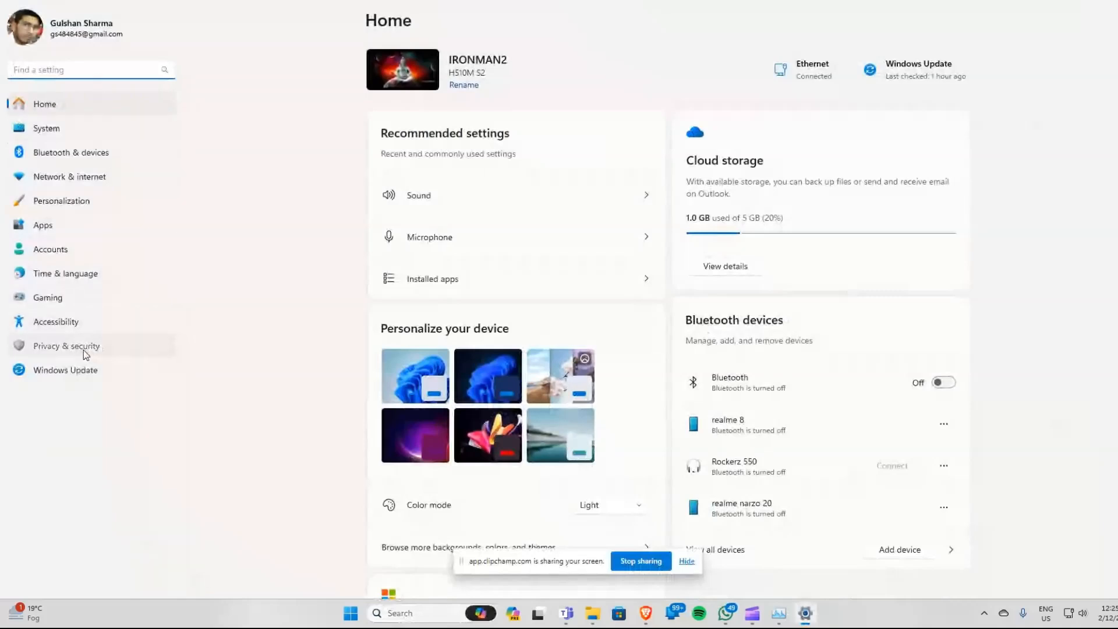
pyautogui.click(66, 346)
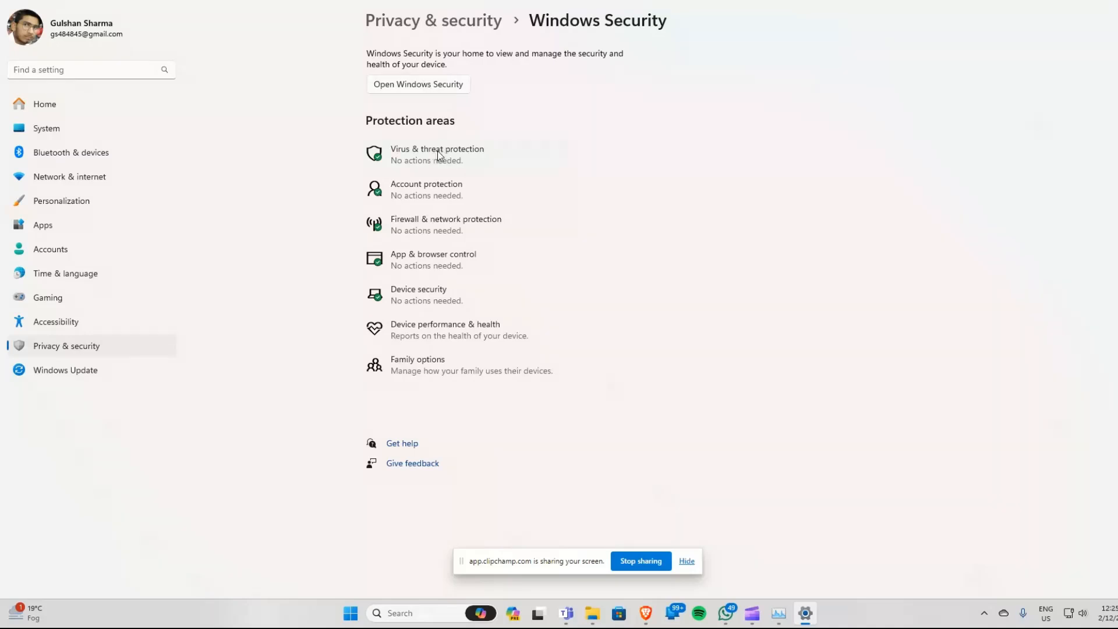
pyautogui.click(438, 154)
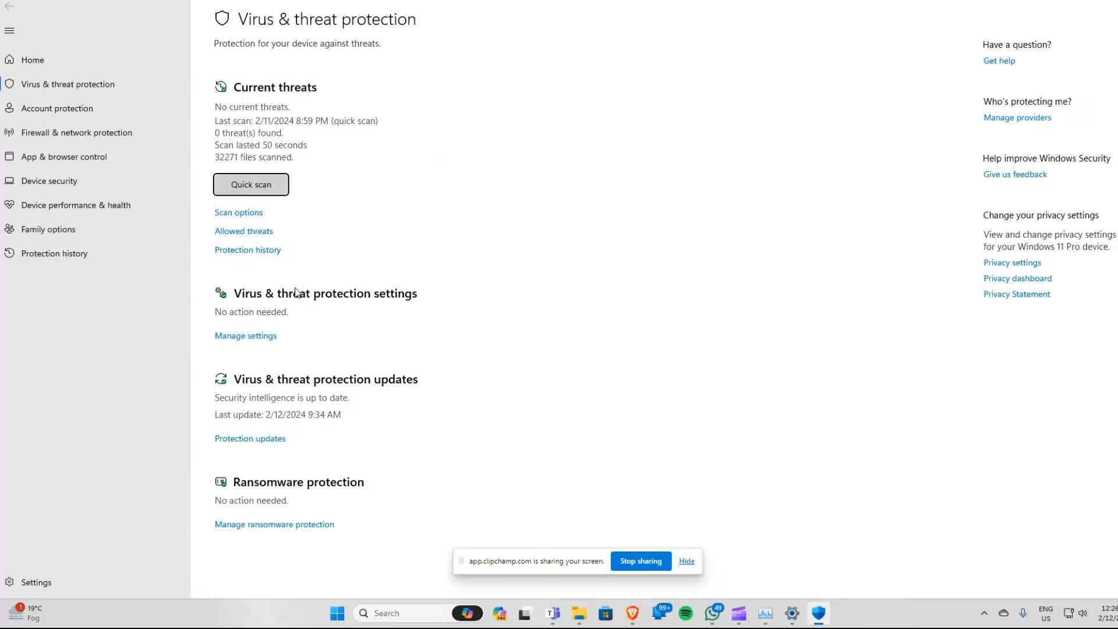
pyautogui.moveTo(245, 336)
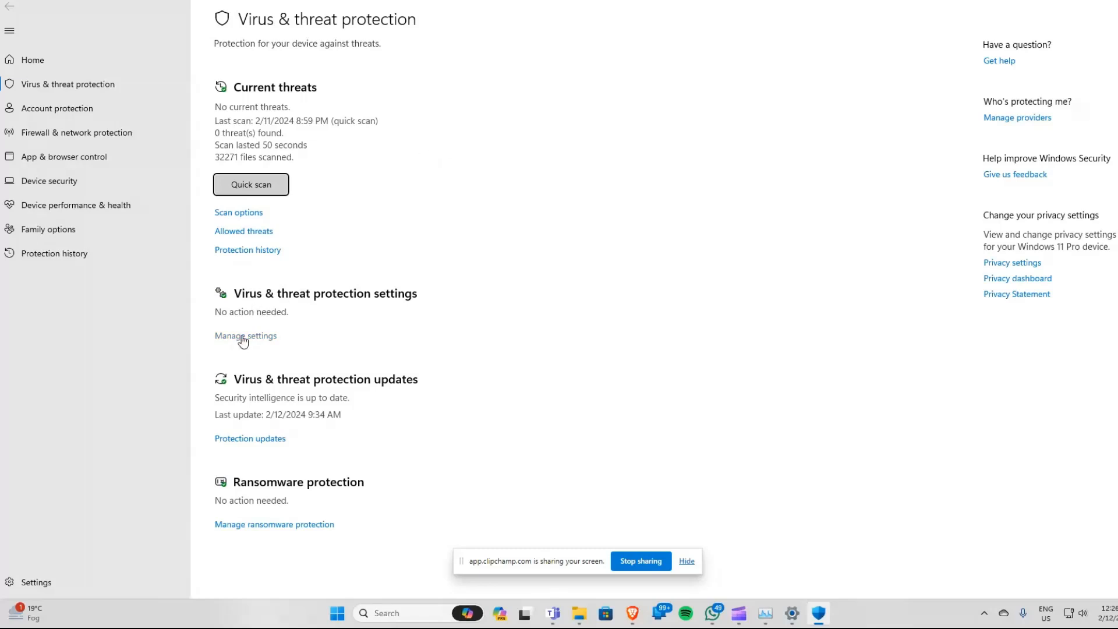
pyautogui.moveTo(230, 343)
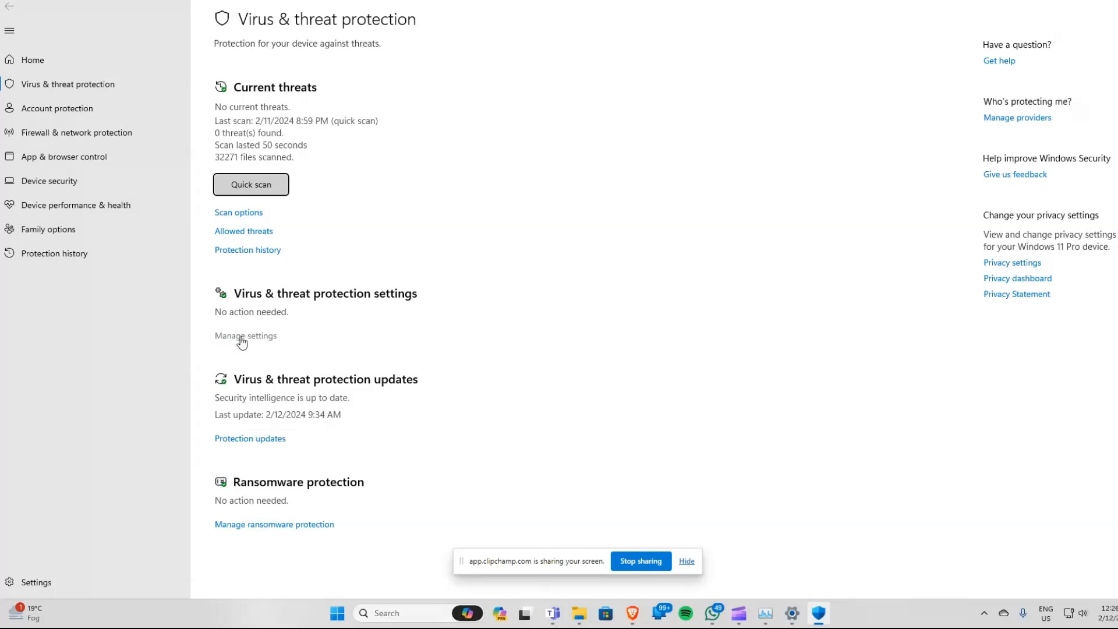
# Under Manage settings, toggle Real-time protection to Off
pyautogui.click(245, 336)
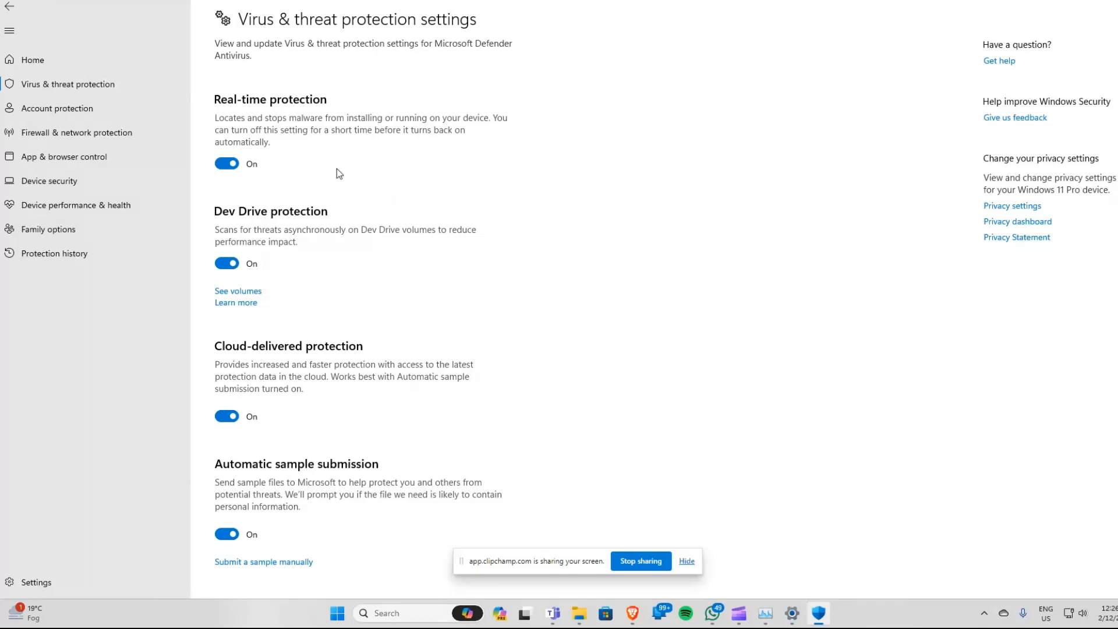
pyautogui.moveTo(304, 152)
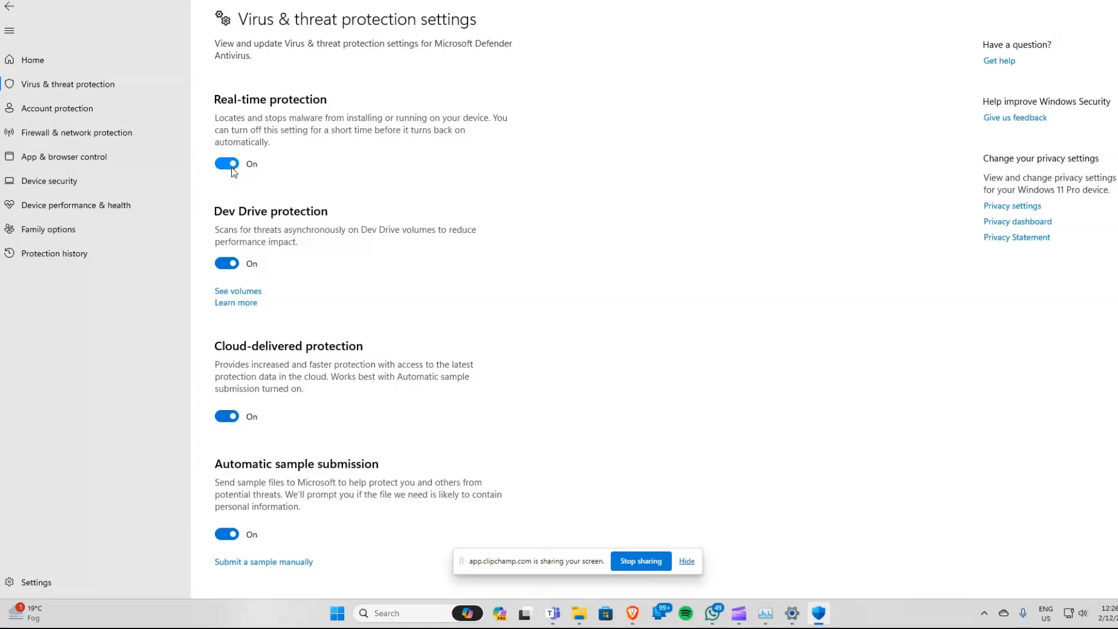
pyautogui.click(226, 163)
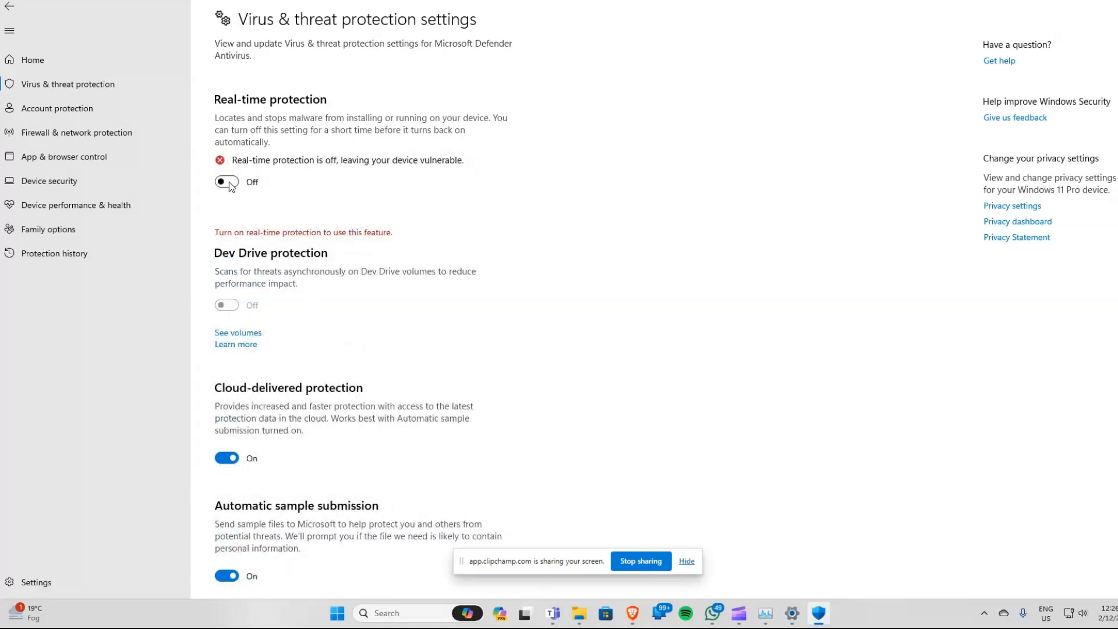
pyautogui.click(226, 181)
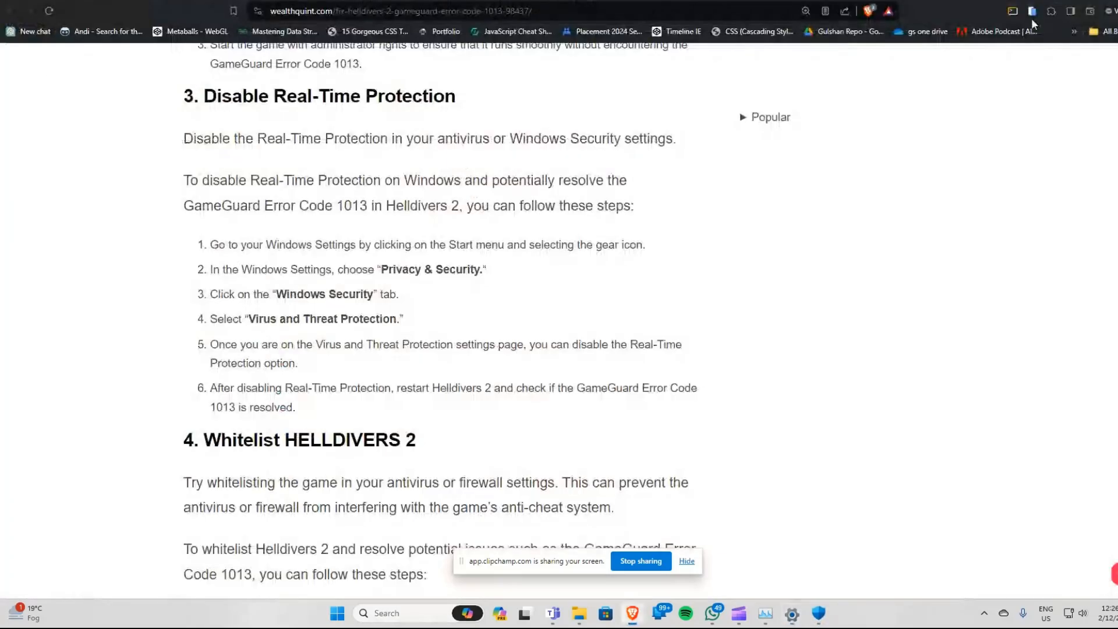
# Scroll past '4. Whitelist HELLDIVERS 2' toward the game-file verification section
pyautogui.scroll(-3)
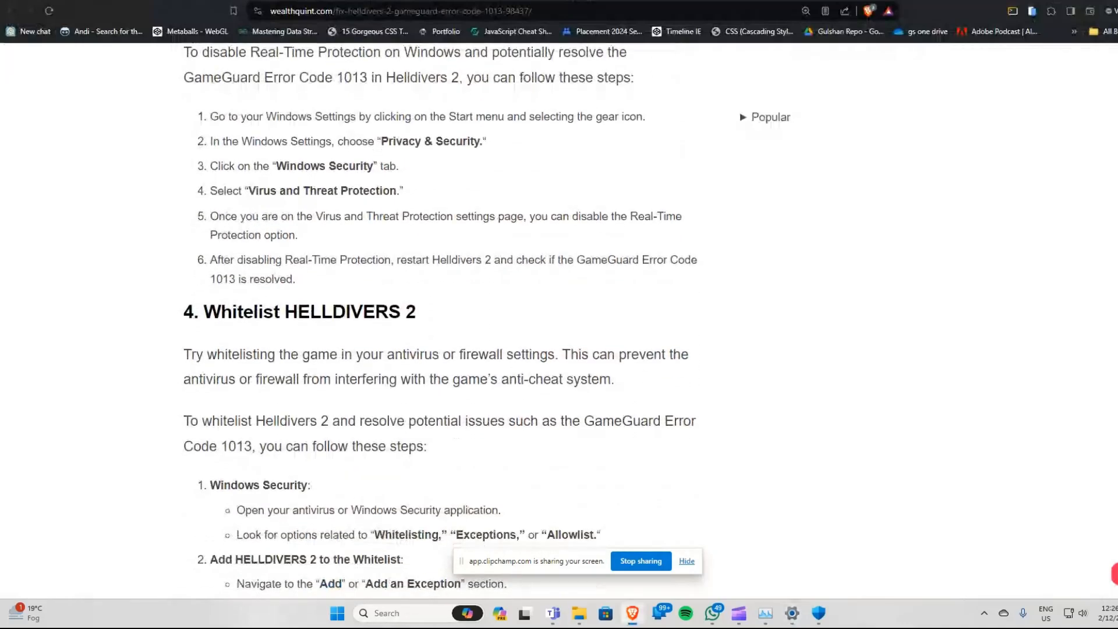
pyautogui.scroll(-3)
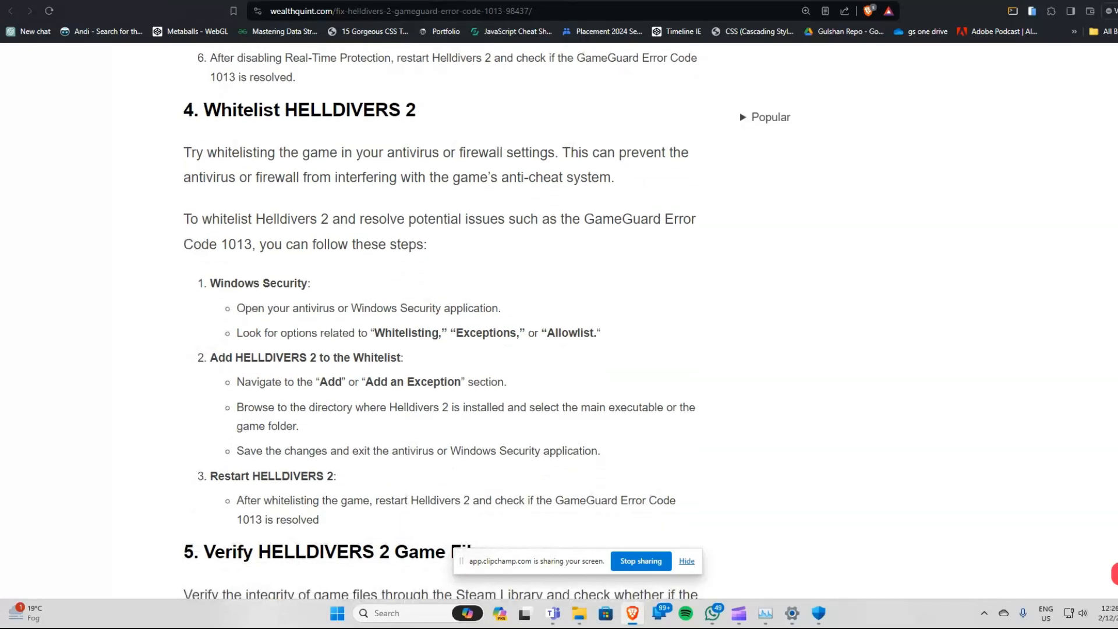
pyautogui.scroll(-3)
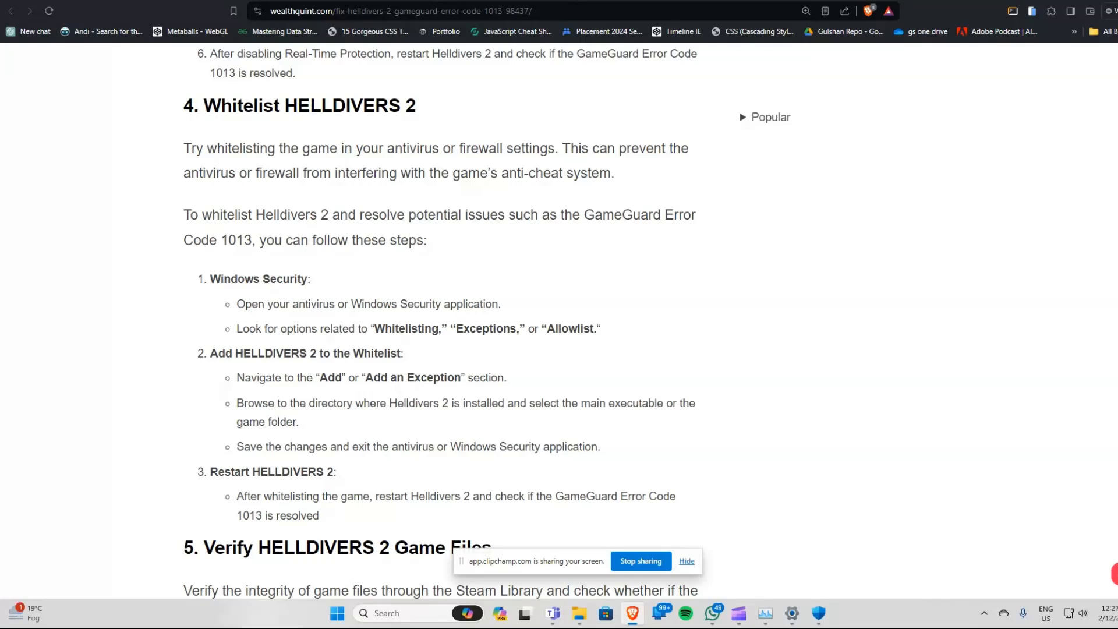
pyautogui.scroll(-3)
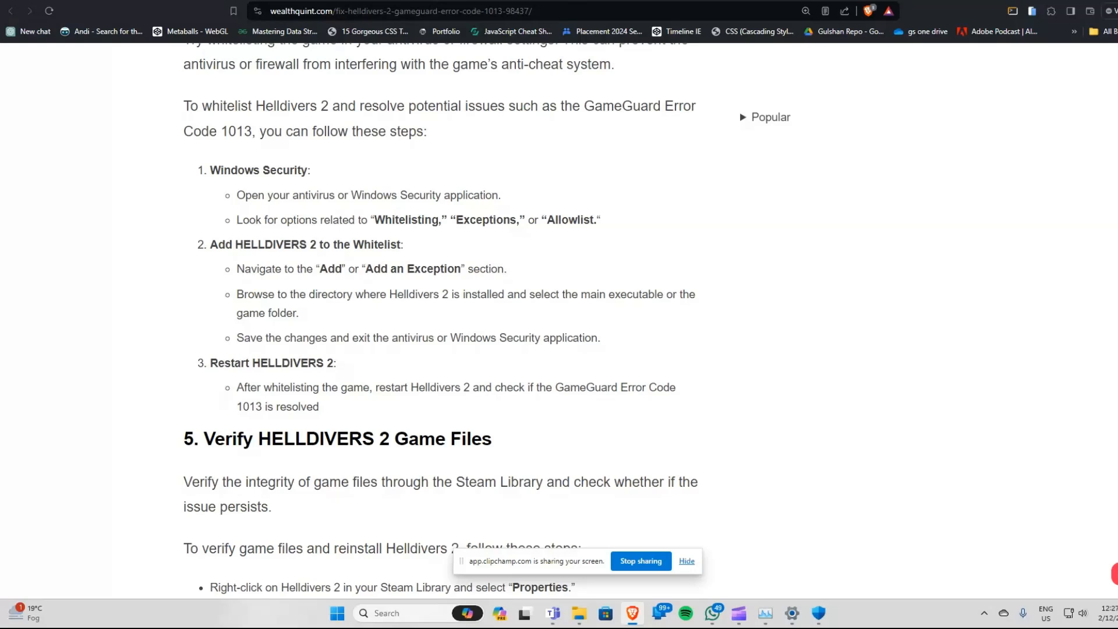
# Scroll to '5. Verify HELLDIVERS 2 Game Files' and '6. Contact Helldivers 2 Support'
pyautogui.scroll(-3)
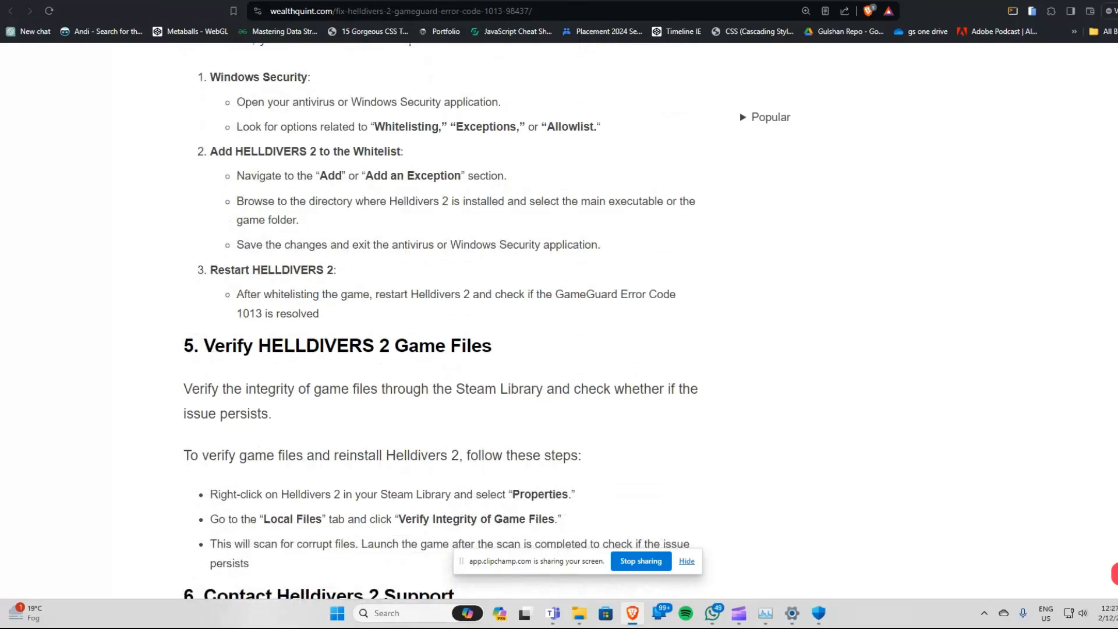
pyautogui.scroll(-3)
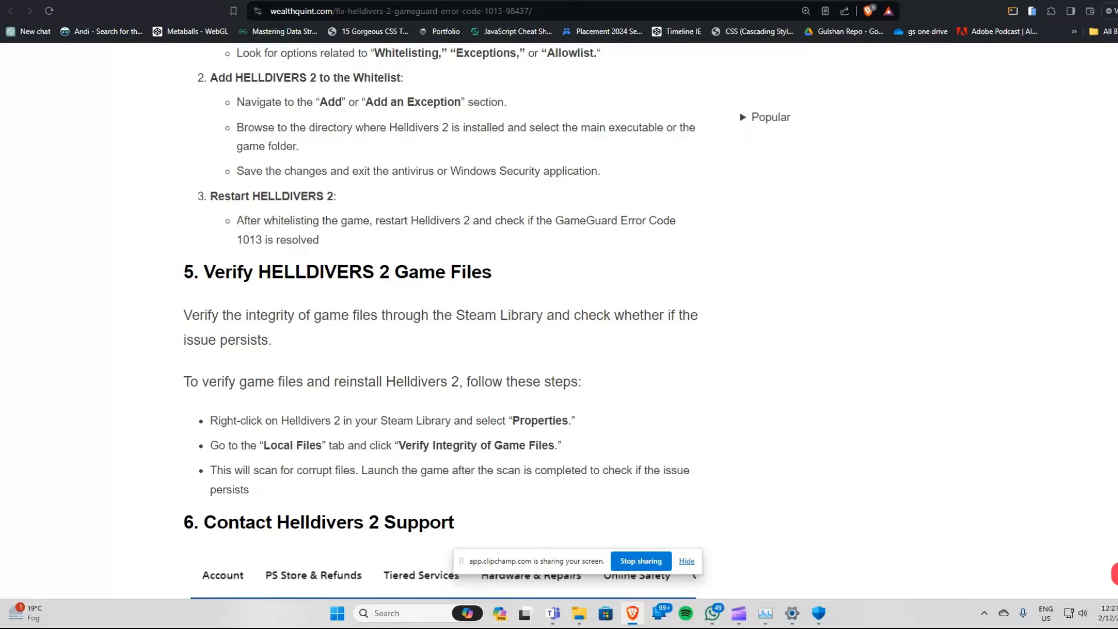
pyautogui.scroll(-3)
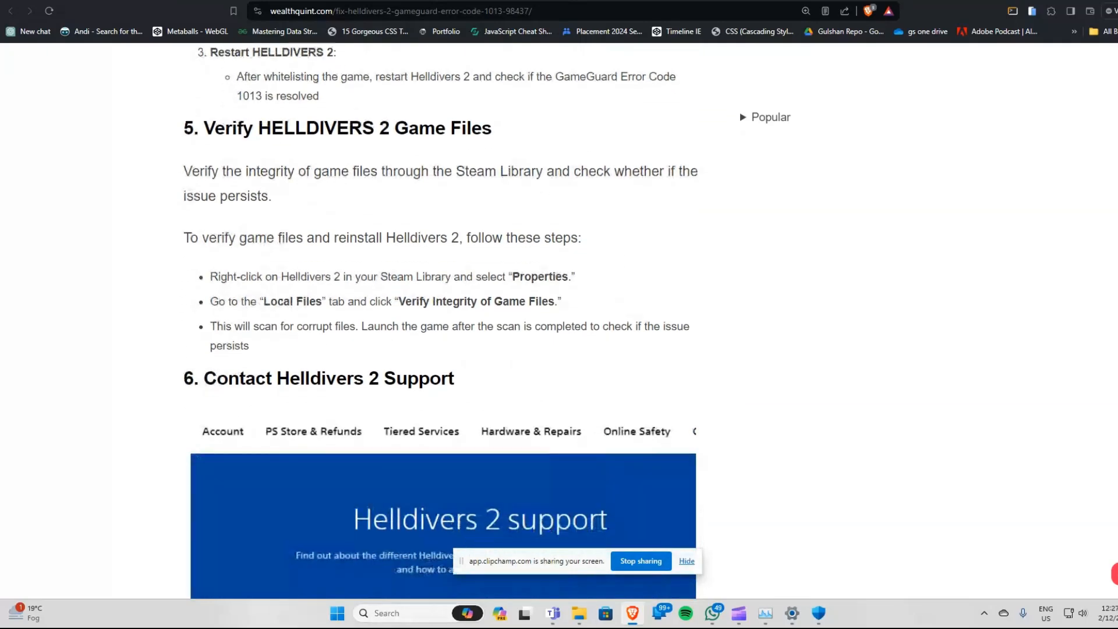
pyautogui.scroll(-3)
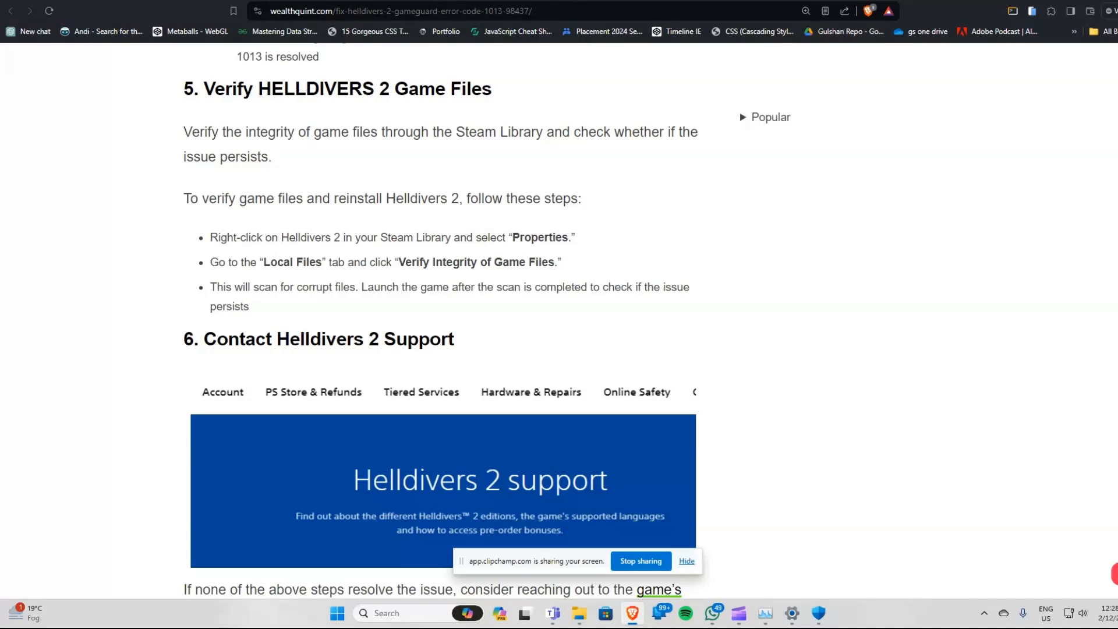
# Follow the 'game's support team' link, then scroll back up to the article title
pyautogui.scroll(-3)
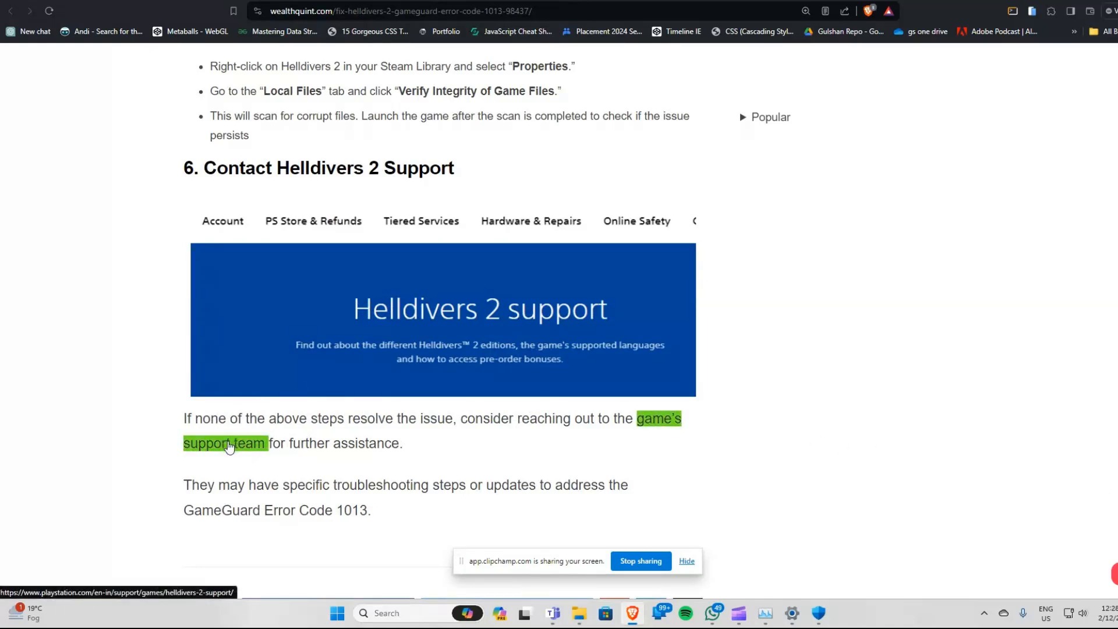
pyautogui.click(224, 443)
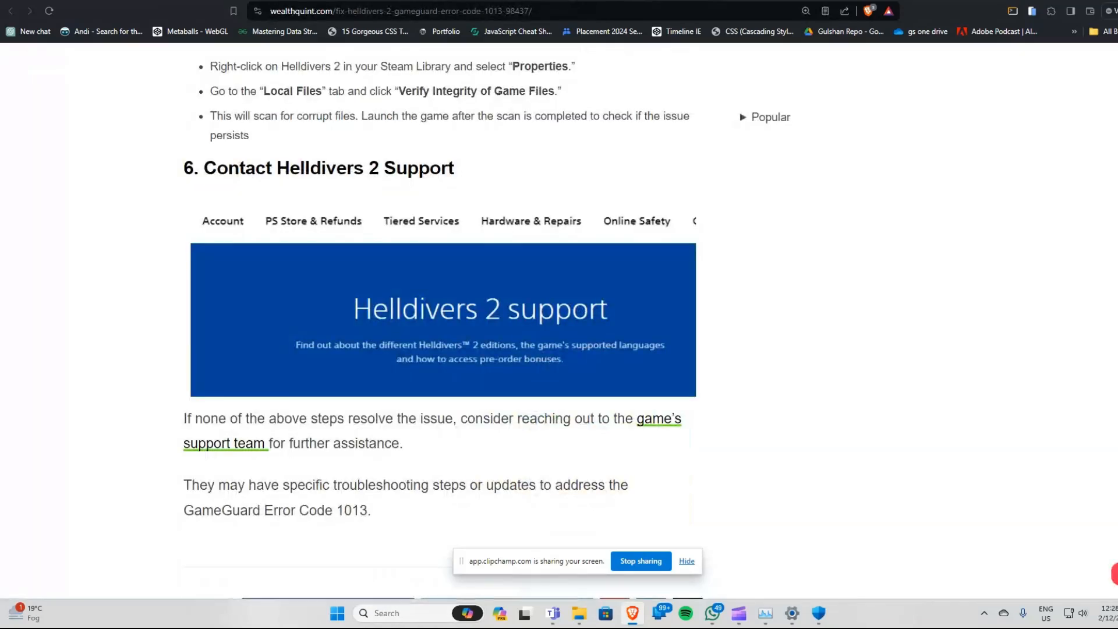
pyautogui.scroll(3)
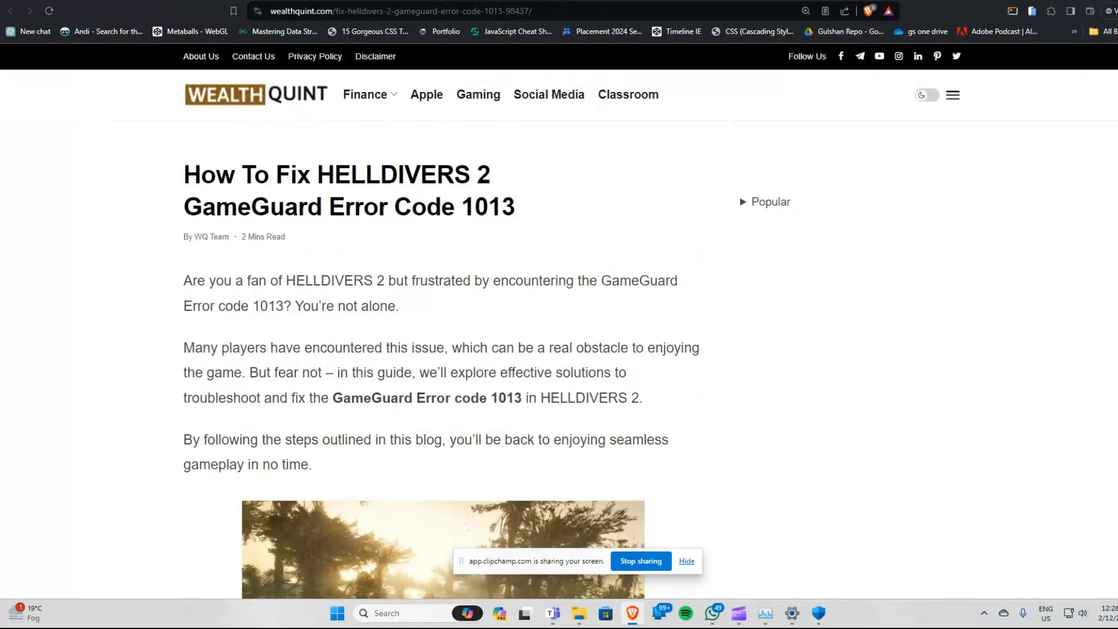